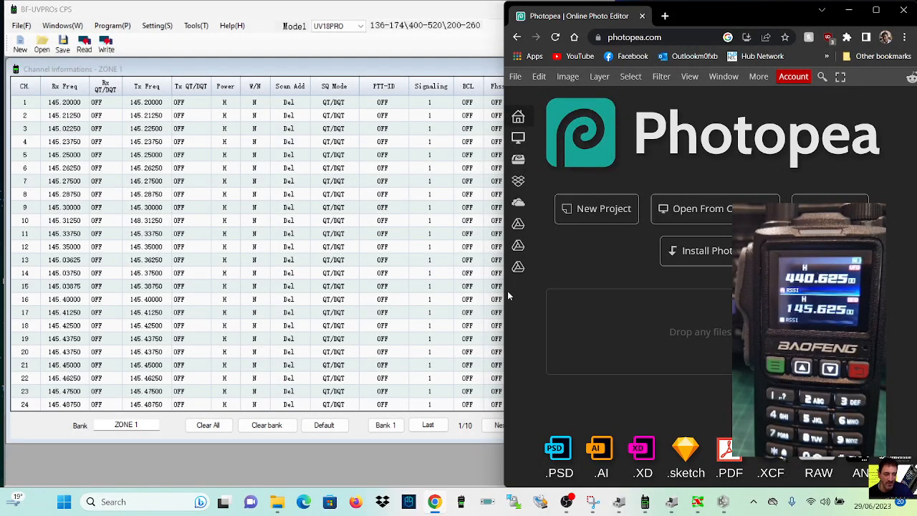
pyautogui.moveTo(525, 293)
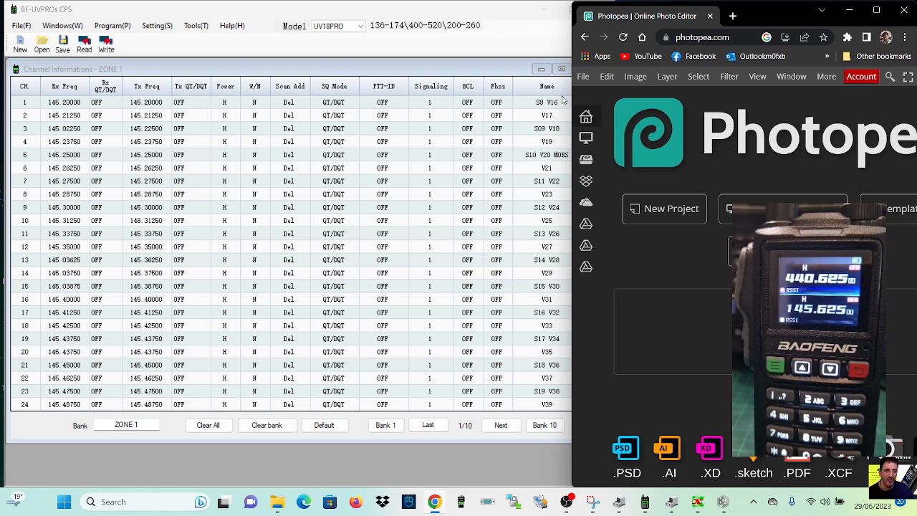
pyautogui.moveTo(498, 89)
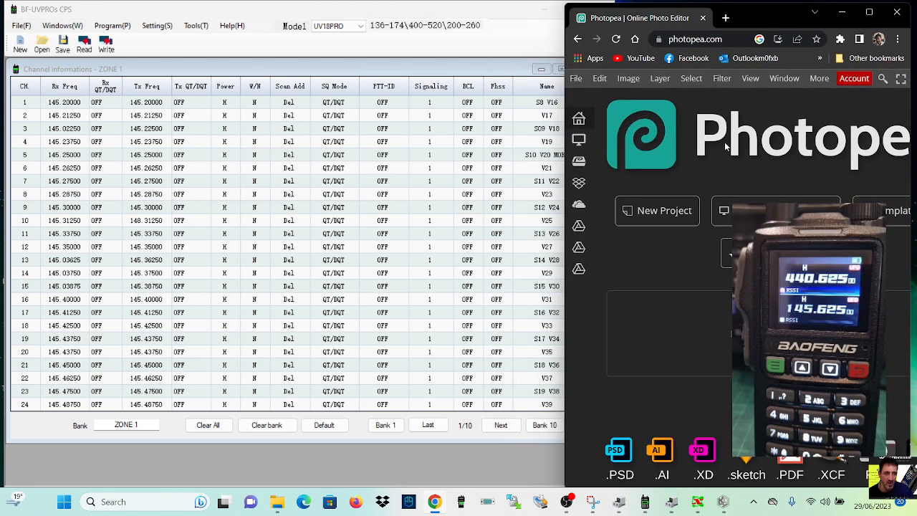
pyautogui.moveTo(298, 38)
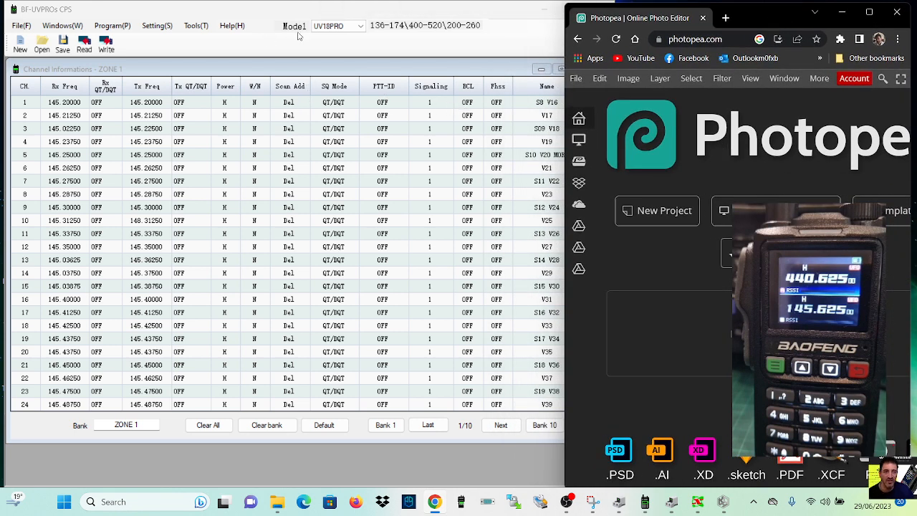
# Step: Glance at the CPS Import Picture to Radio dialog, then create a black 150 × 128 px Photopea canvas
pyautogui.click(195, 26)
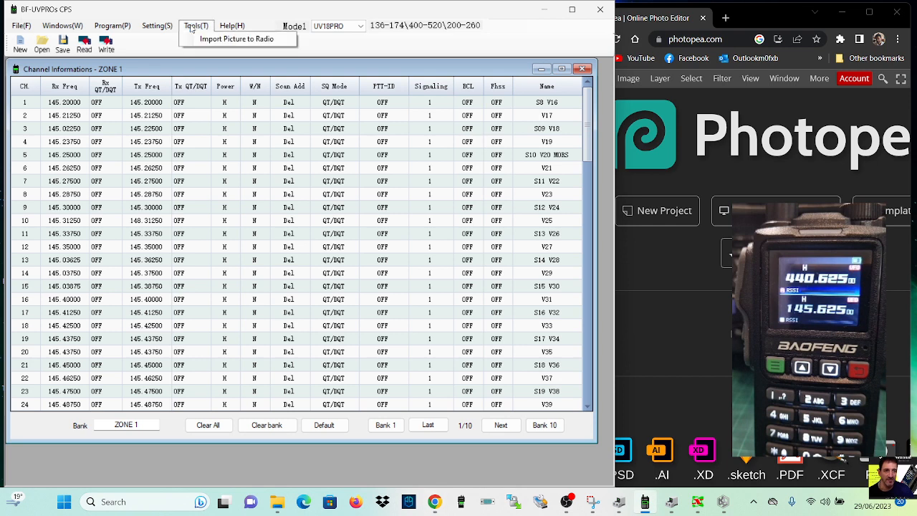
pyautogui.click(238, 39)
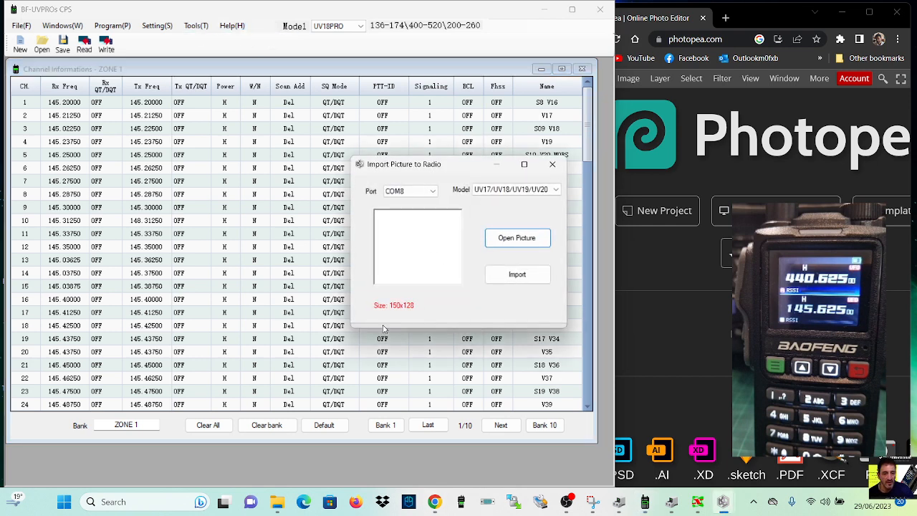
pyautogui.moveTo(417, 315)
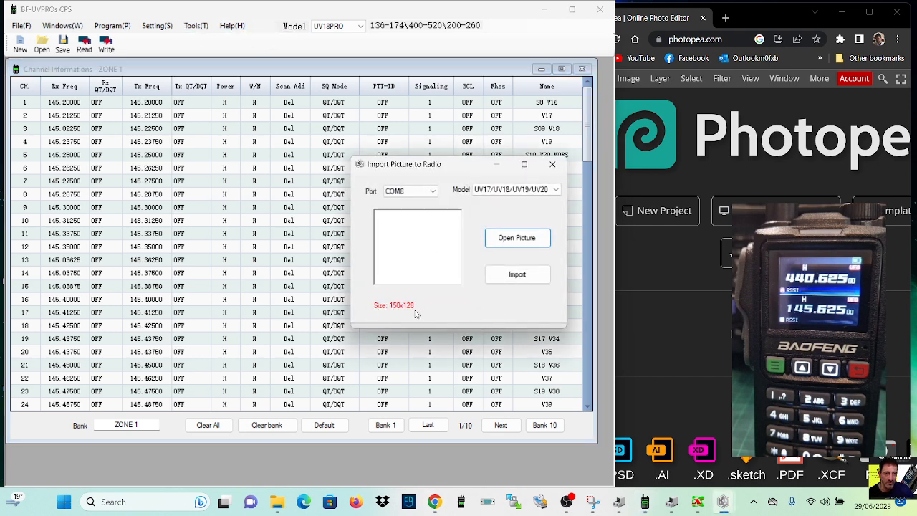
pyautogui.click(553, 164)
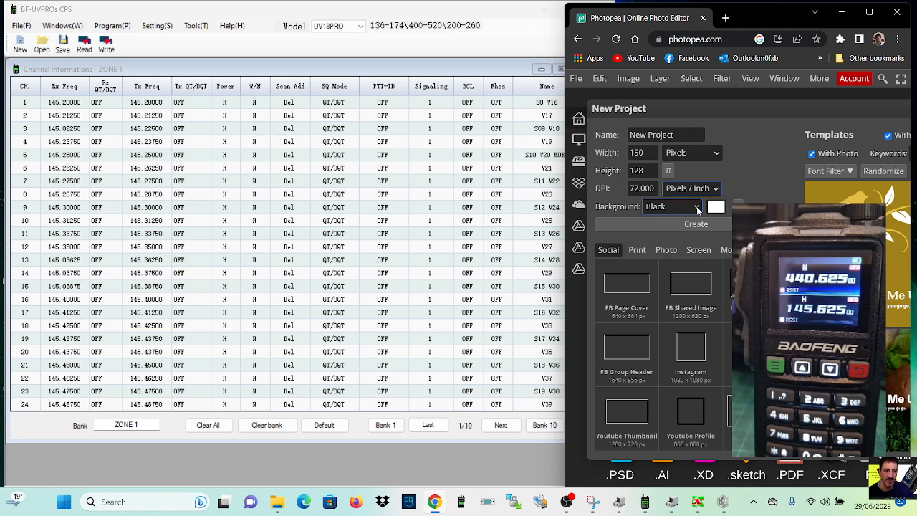
pyautogui.click(696, 223)
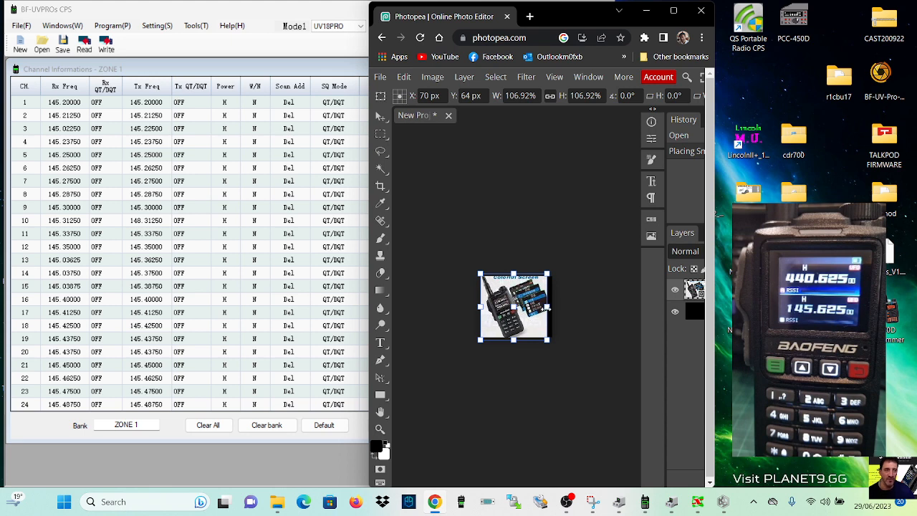
# Step: Scale the placed radio photo to fill the 150 × 128 canvas and commit the transform
pyautogui.moveTo(547, 341); pyautogui.dragTo(552, 342)
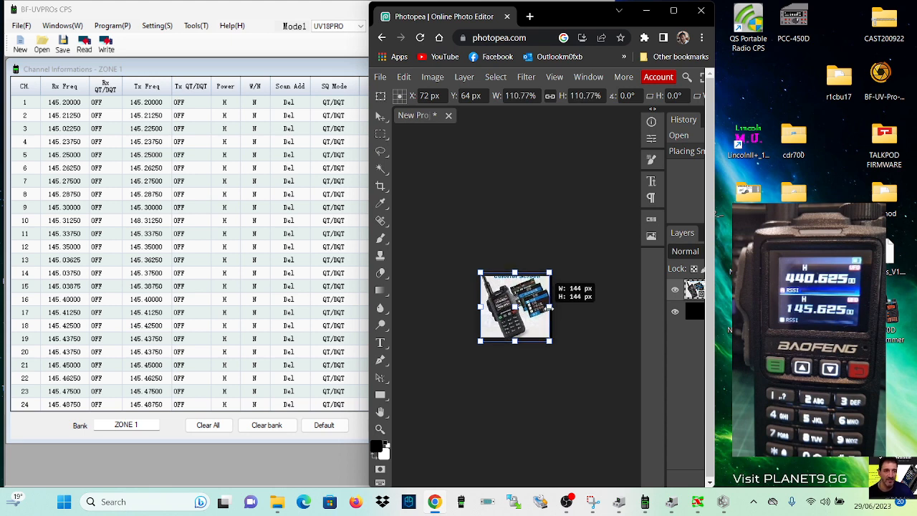
pyautogui.moveTo(551, 341); pyautogui.dragTo(544, 335)
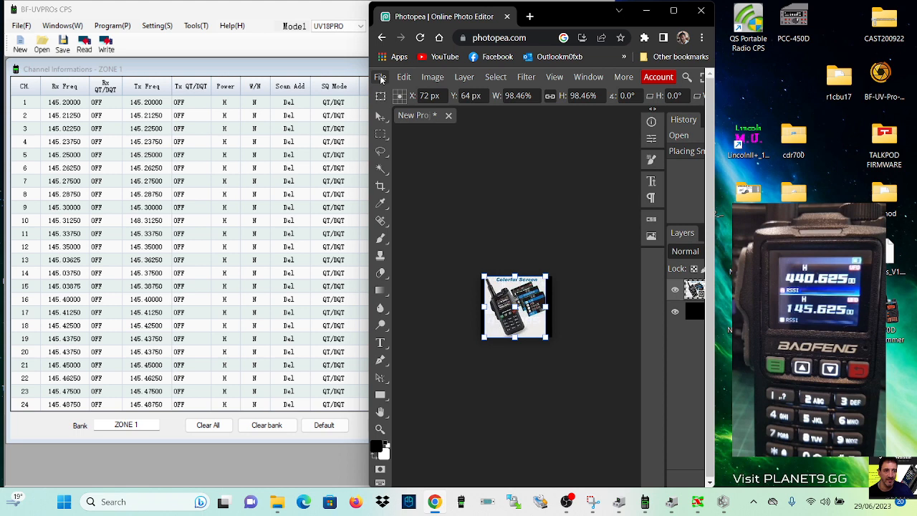
pyautogui.click(382, 77)
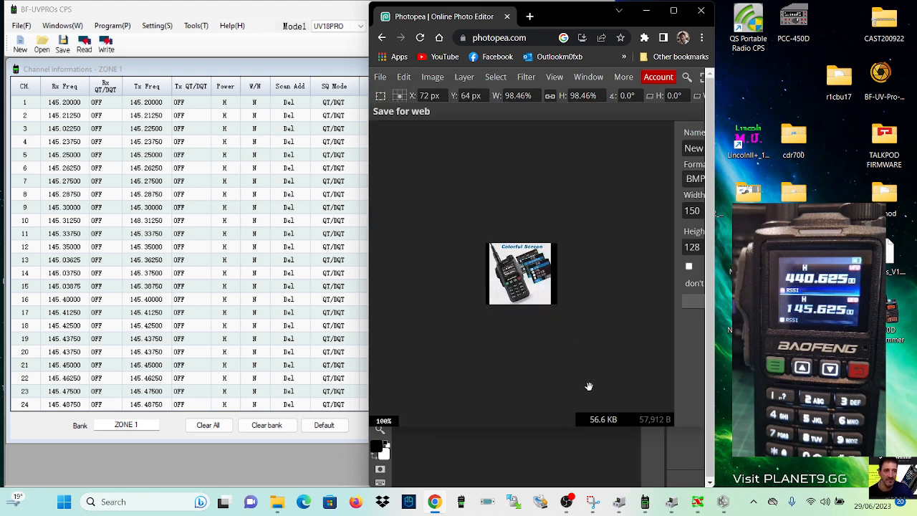
pyautogui.moveTo(555, 77)
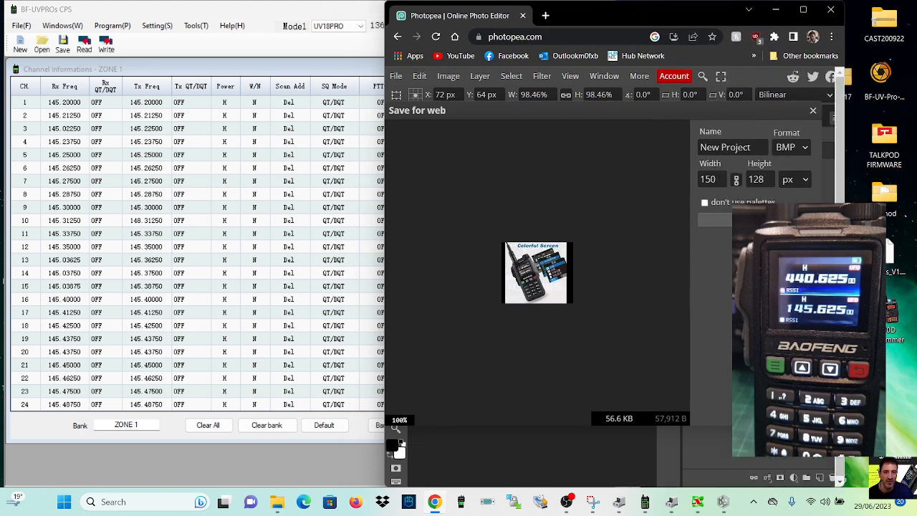
# Step: Save the picture as a 150 × 128 BMP file
pyautogui.click(732, 146)
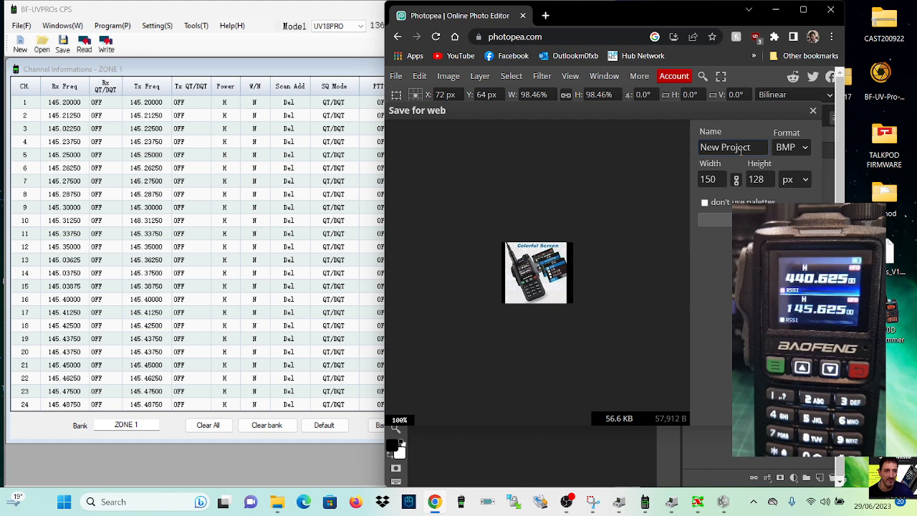
pyautogui.click(732, 146)
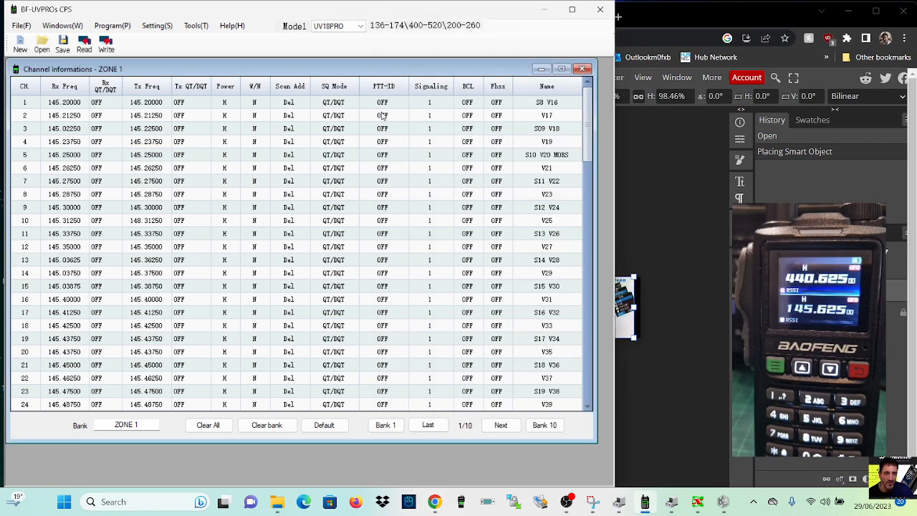
# Step: Load the exported BMP into Import Picture to Radio and start the transfer
pyautogui.click(195, 26)
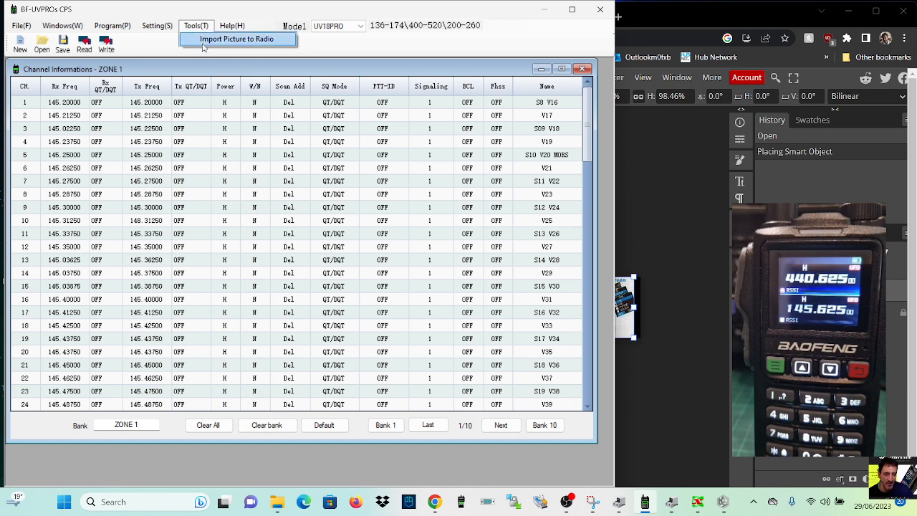
pyautogui.click(237, 39)
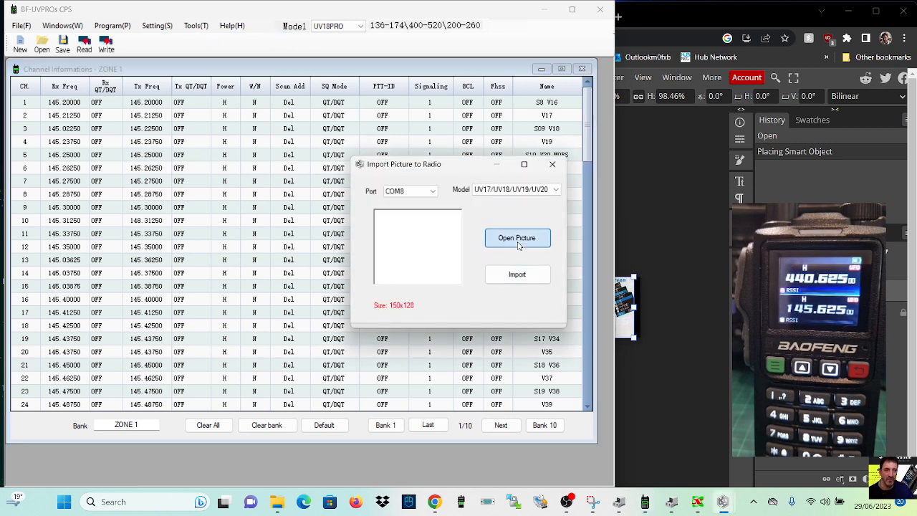
pyautogui.click(518, 238)
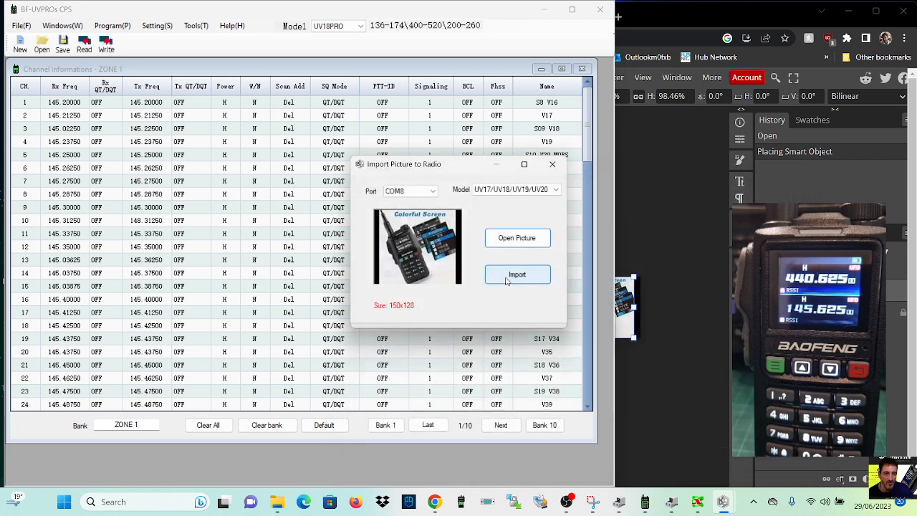
pyautogui.click(516, 275)
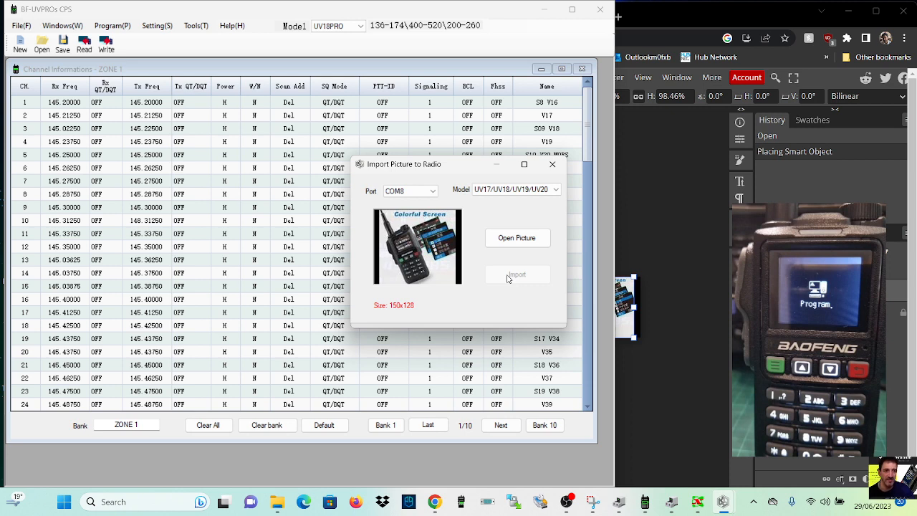
# Step: Acknowledge the 'Failure' message after the picture upload fails
pyautogui.click(516, 275)
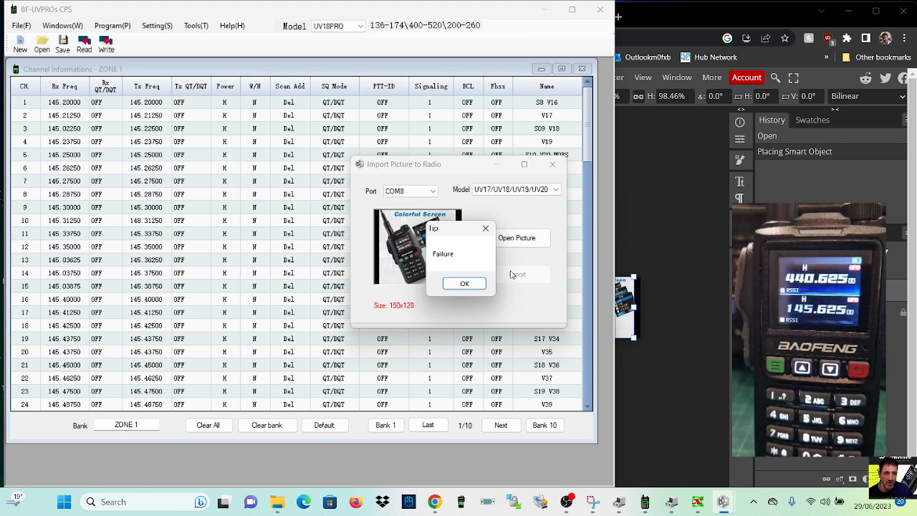
pyautogui.click(464, 284)
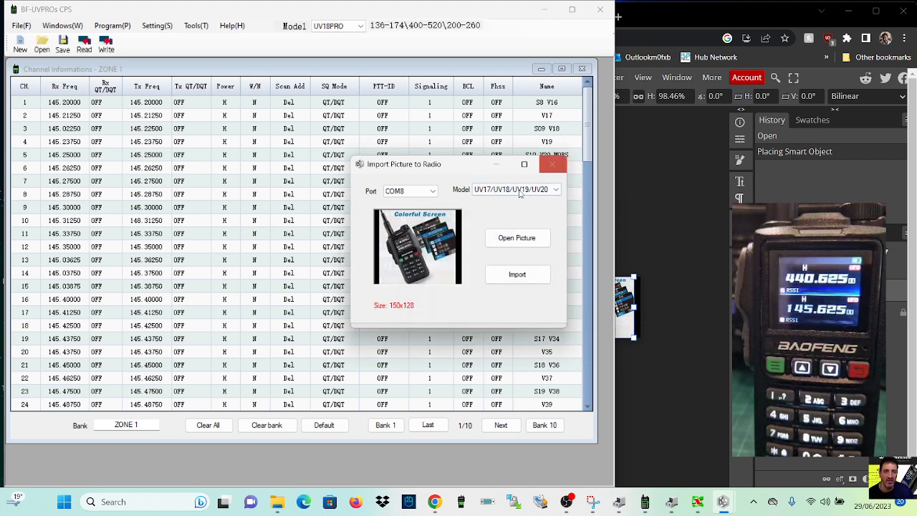
pyautogui.moveTo(552, 164)
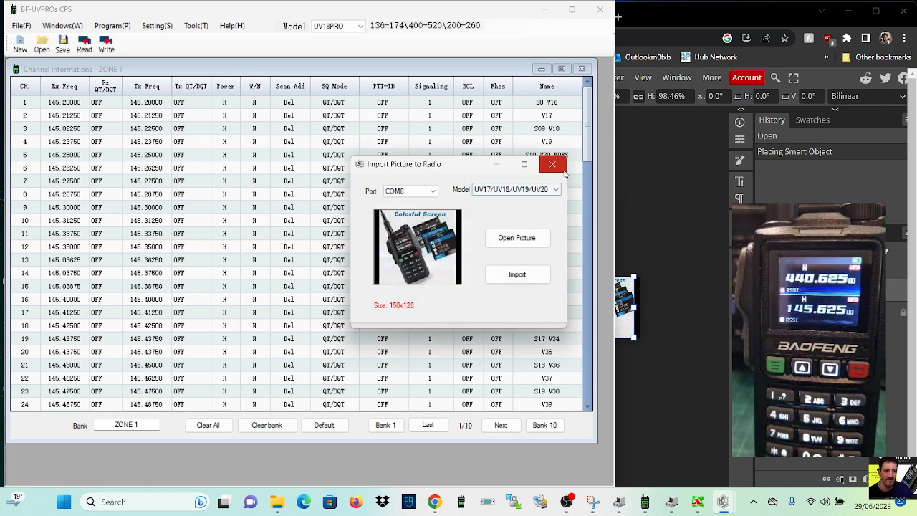